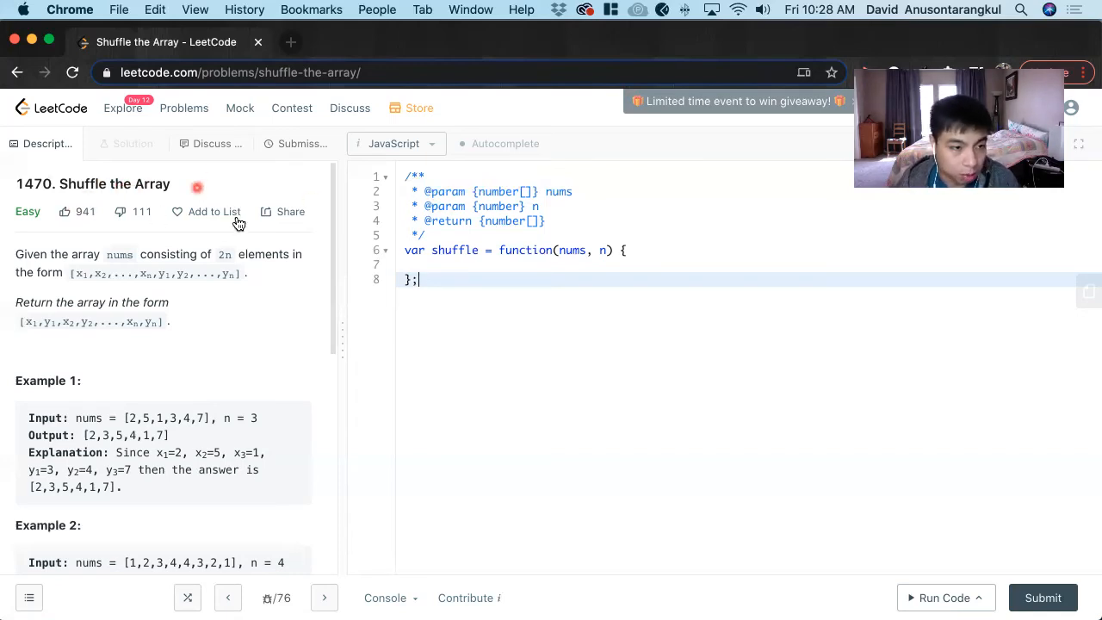
# Review the problem statement and the first example input with n = 3
pyautogui.scroll(-3)
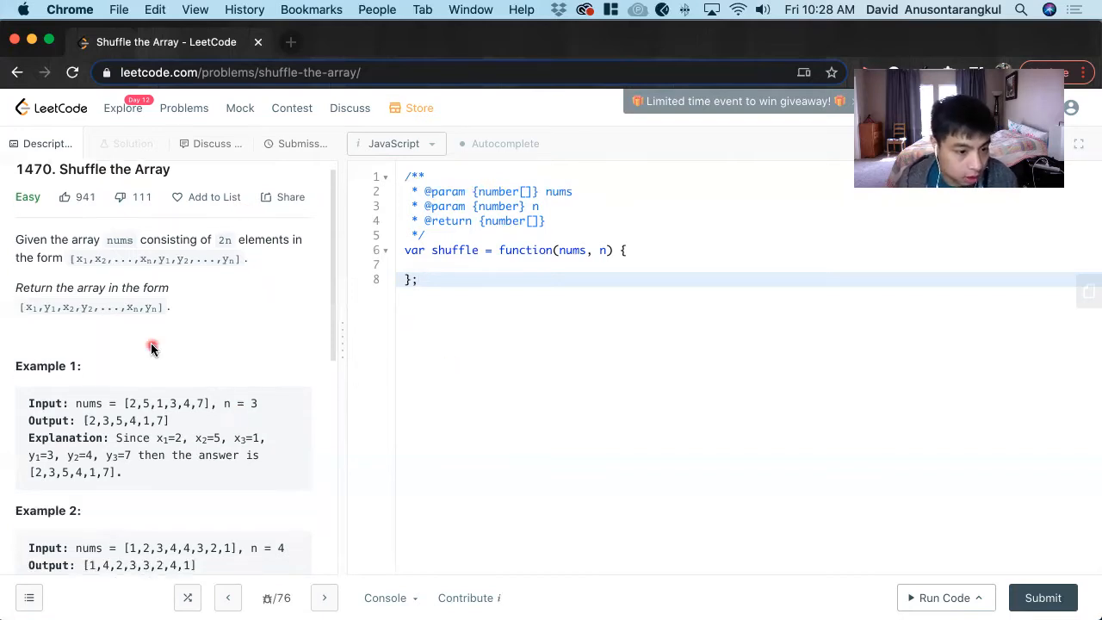
pyautogui.moveTo(121, 267)
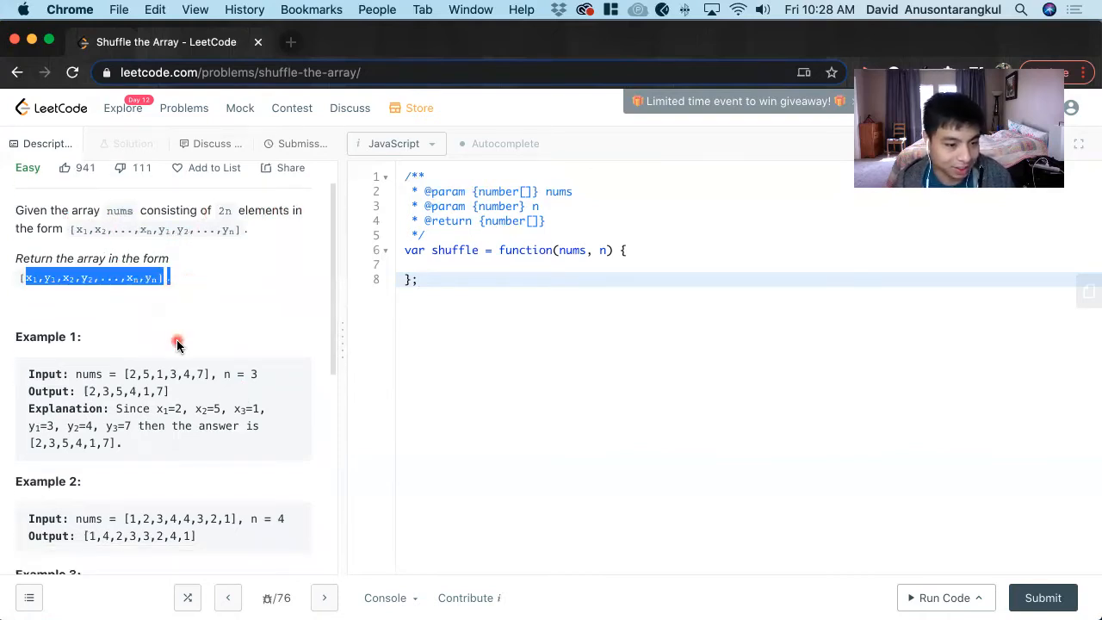
pyautogui.scroll(-3)
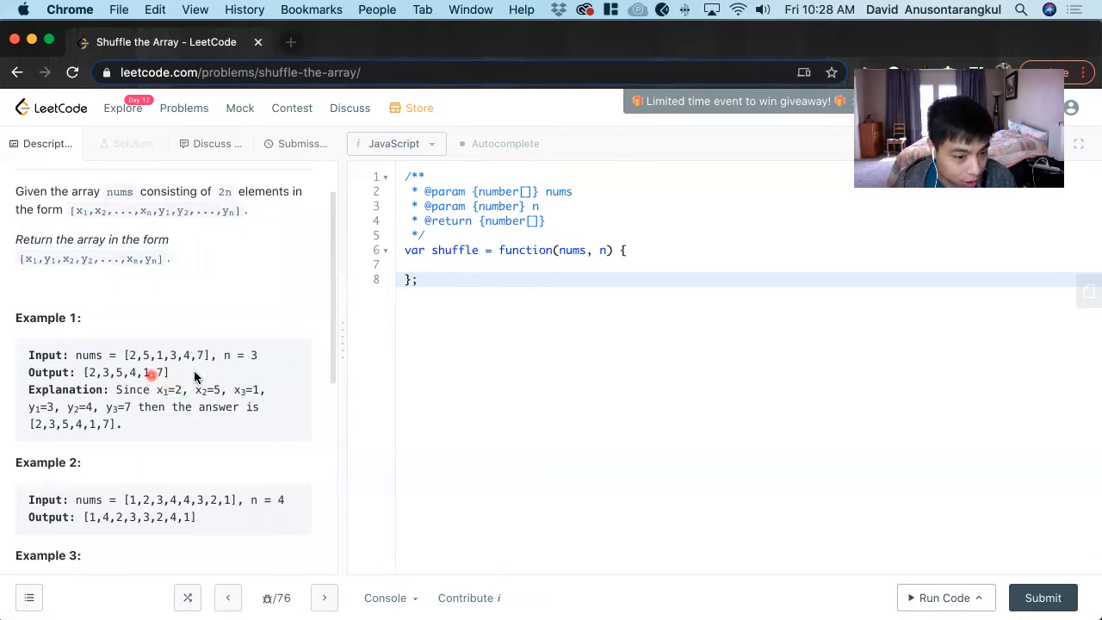
pyautogui.moveTo(224, 354); pyautogui.dragTo(258, 354)
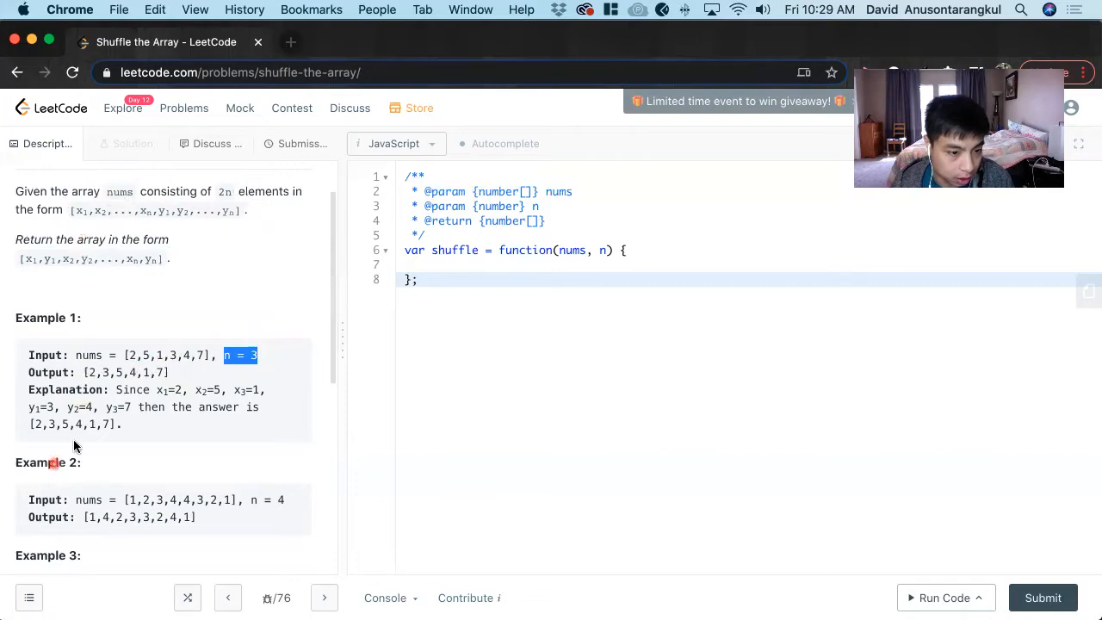
pyautogui.scroll(-3)
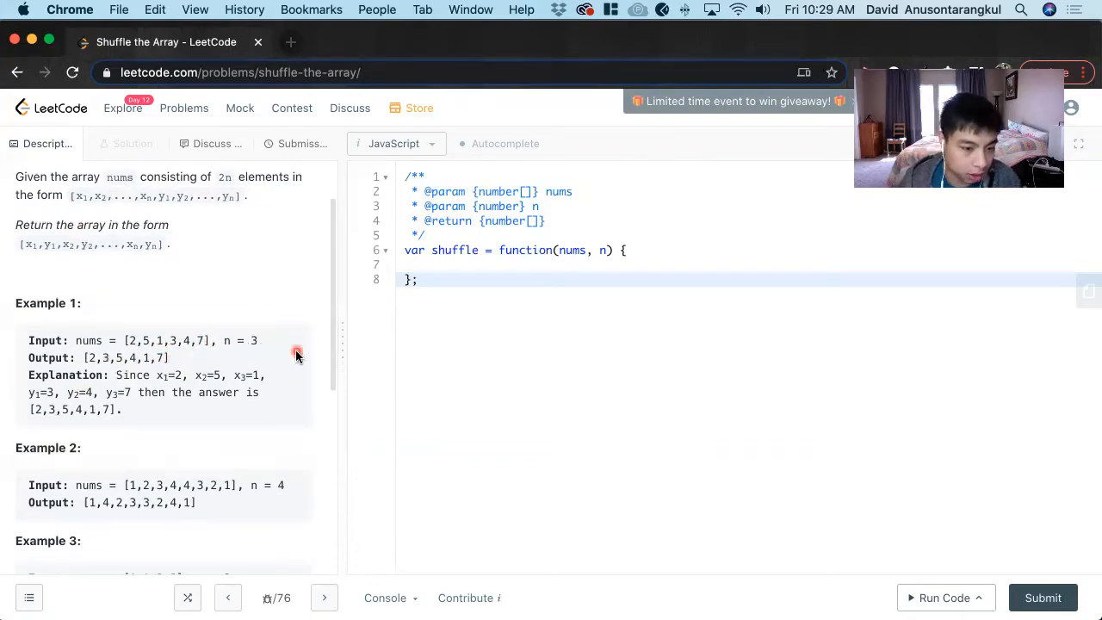
pyautogui.doubleClick(255, 340)
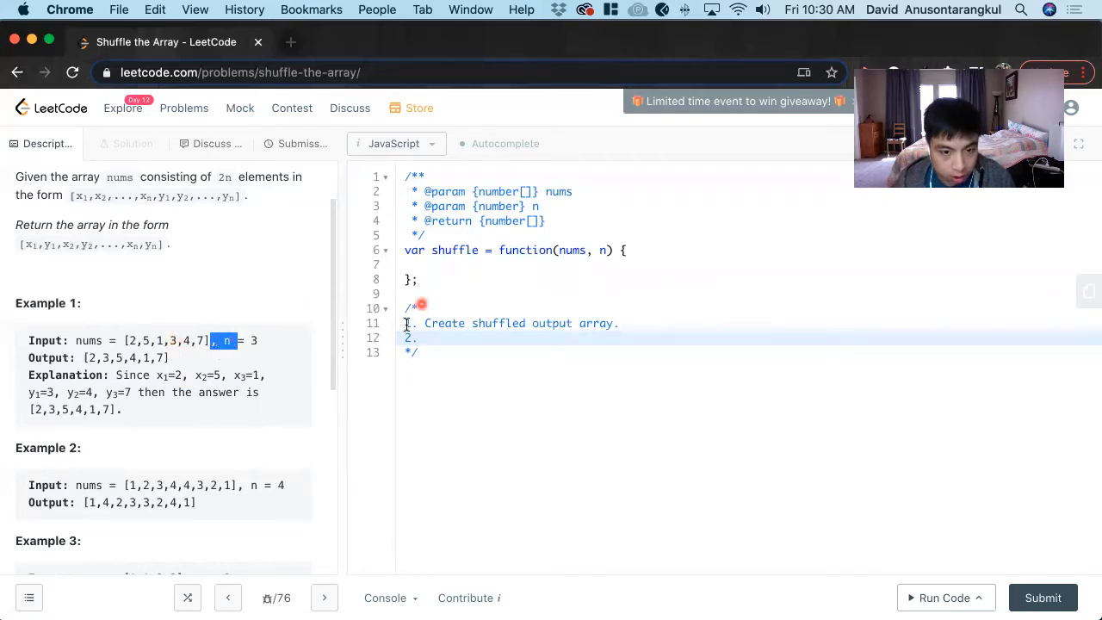
# Write the pseudocode comment: create shuffled, set j = n, loop pushing nums[i] and nums[j], increment j, return; begin 'let shuffled'
pyautogui.write('Create pointer variable (j')
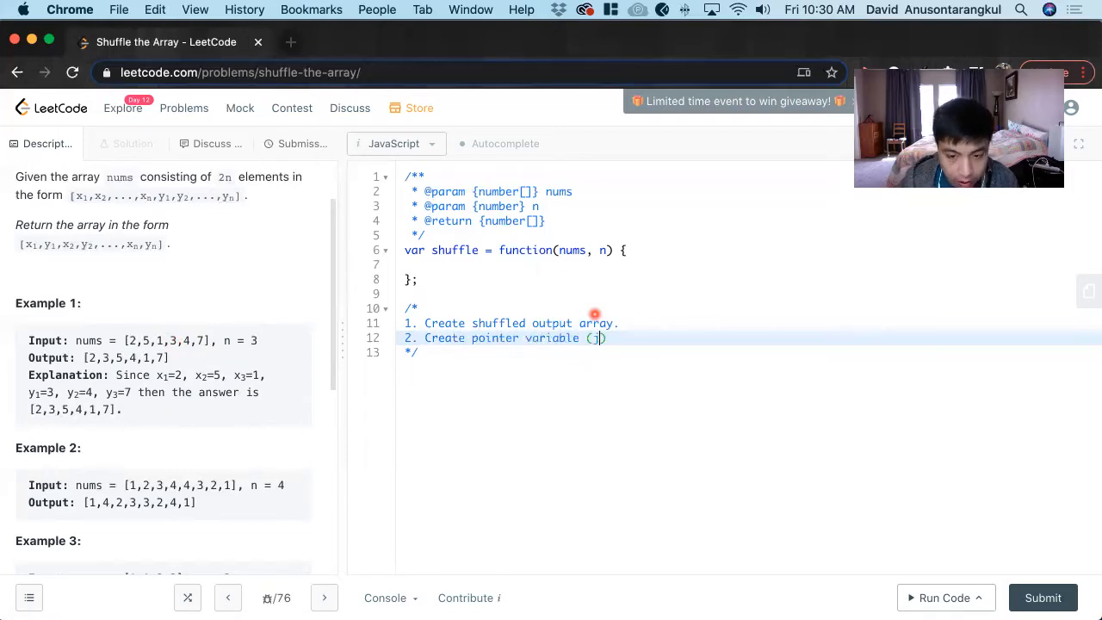
pyautogui.write('set equal to n.')
pyautogui.write('3. Loop through')
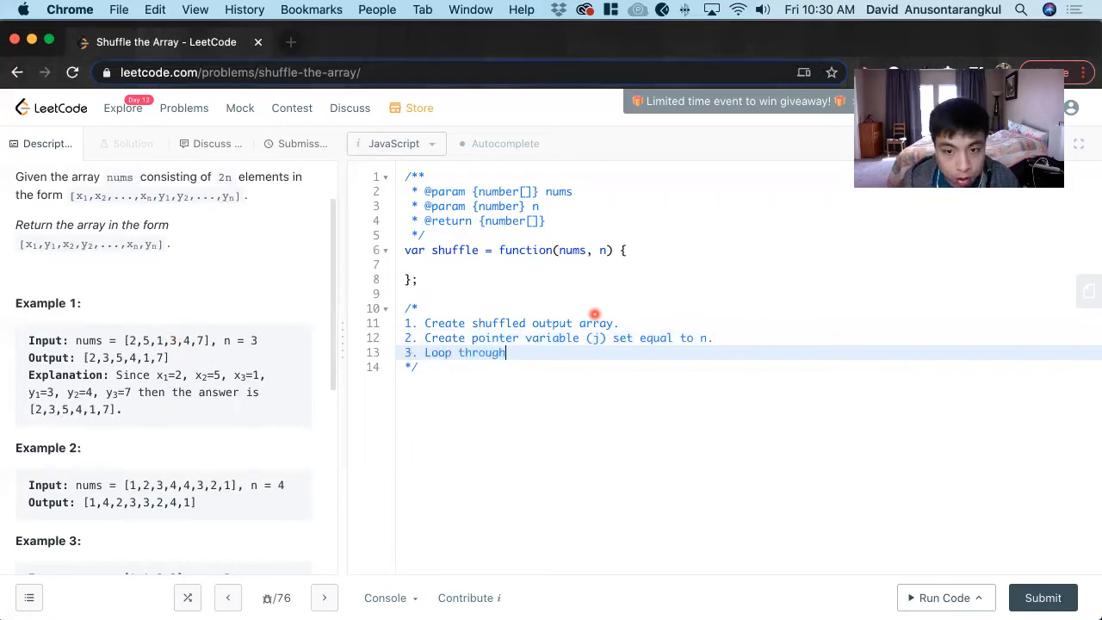
pyautogui.write('nums array (until n)')
pyautogui.write('a. Push to nums')
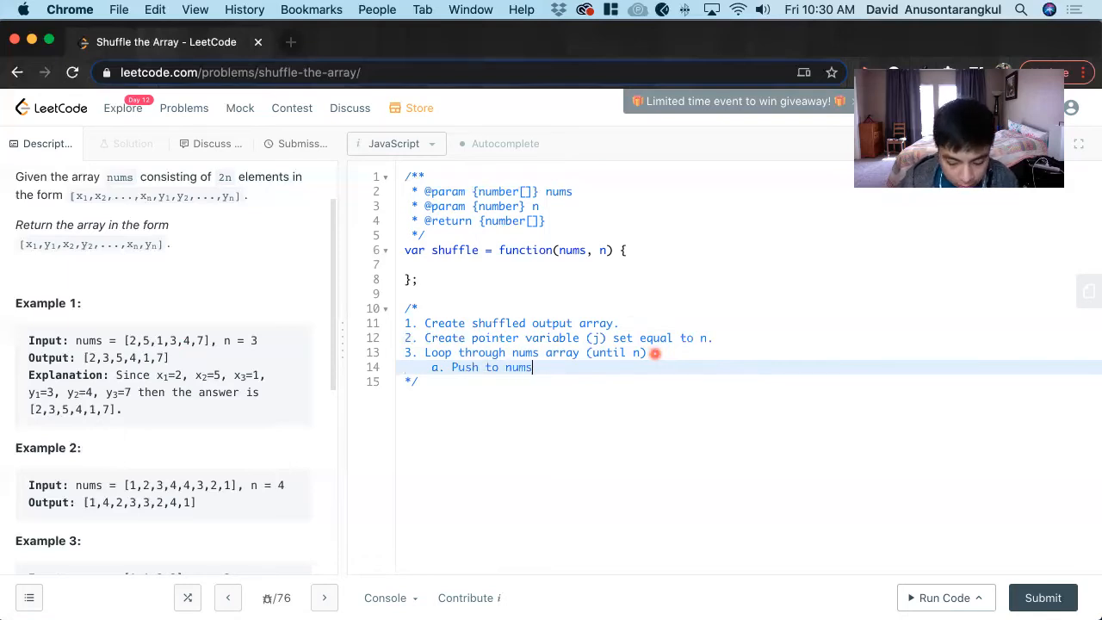
pyautogui.write('[i] to shuffled.')
pyautogui.write('c. Incr')
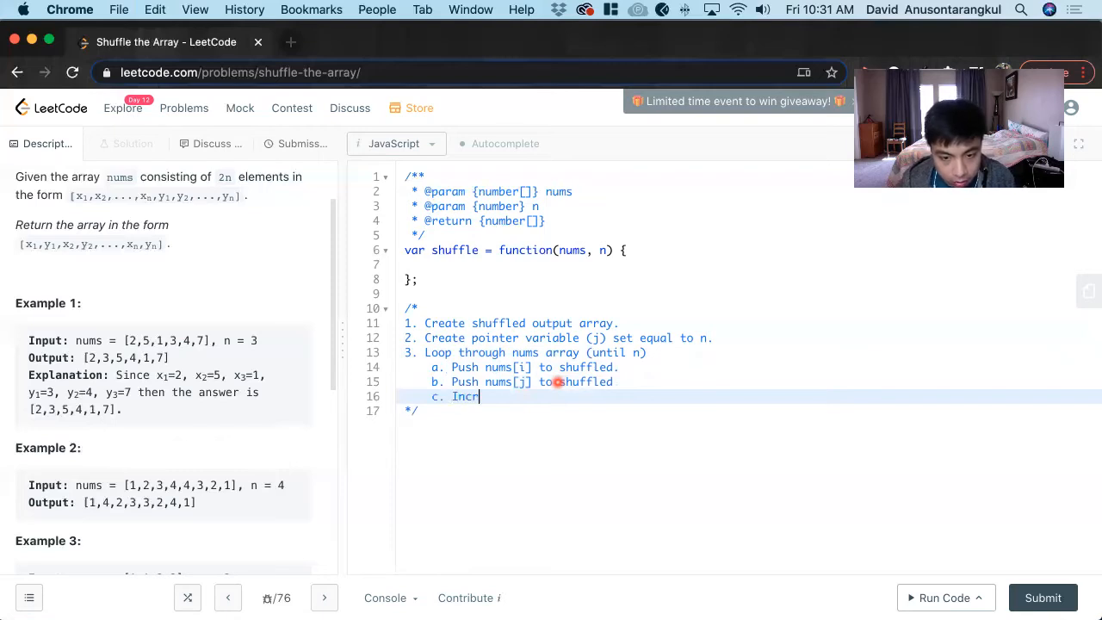
pyautogui.write('ement j.')
pyautogui.write('4.')
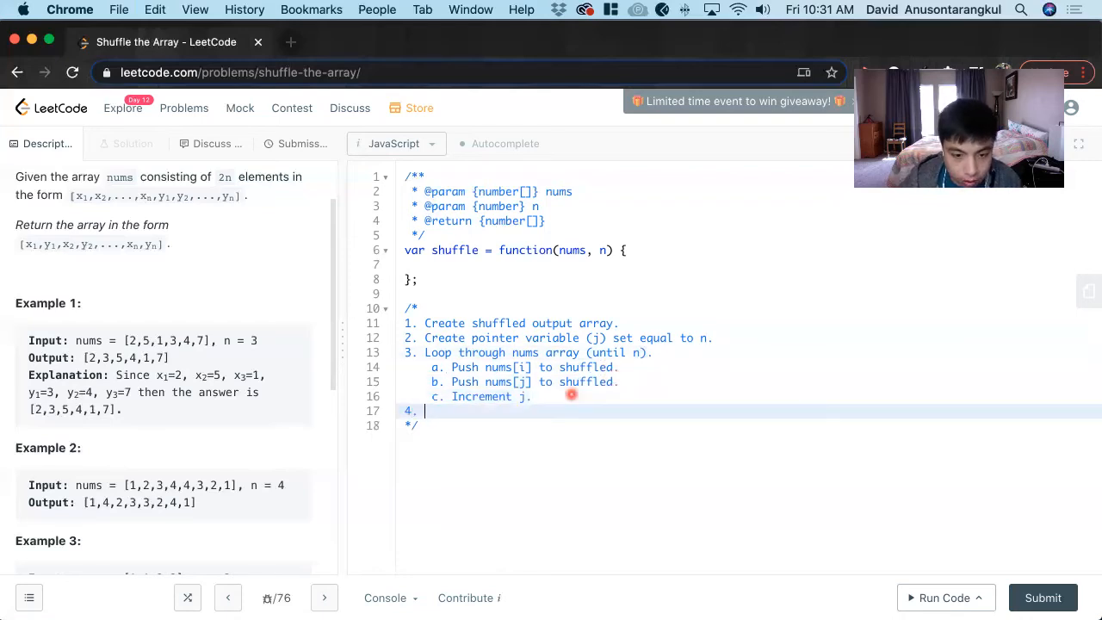
pyautogui.write('Retur')
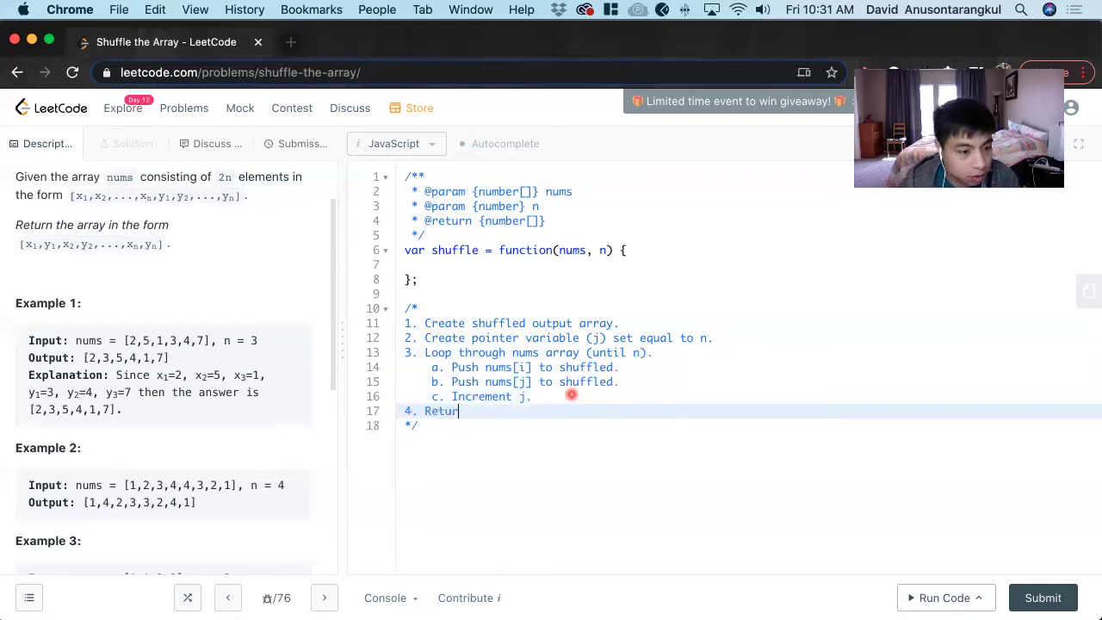
pyautogui.write('let shuffled = [];')
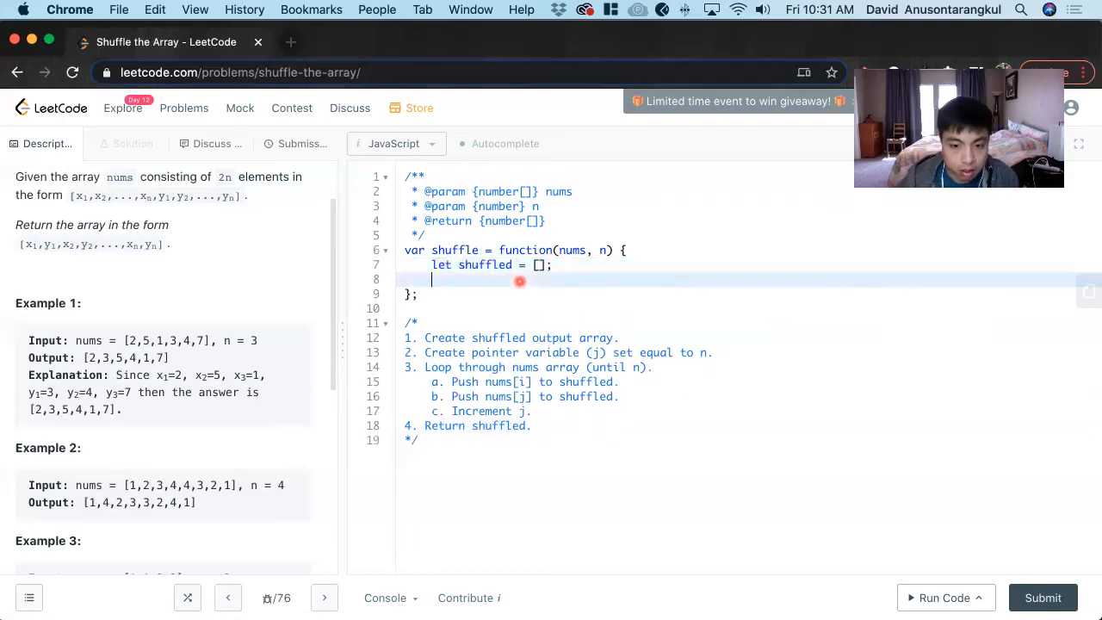
# Write 'let j = n', the for loop over i < n with two shuffled.push calls for nums[i] and nums[j], and j++
pyautogui.write('let j = n;')
pyautogui.write('for')
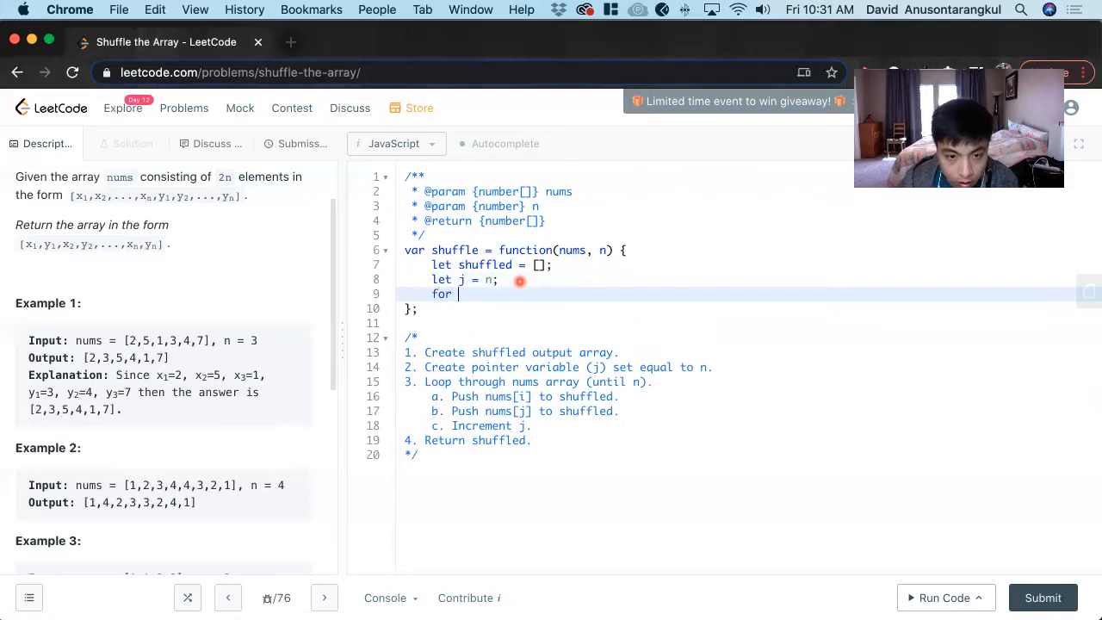
pyautogui.write('(let i = 0; i < n; n )')
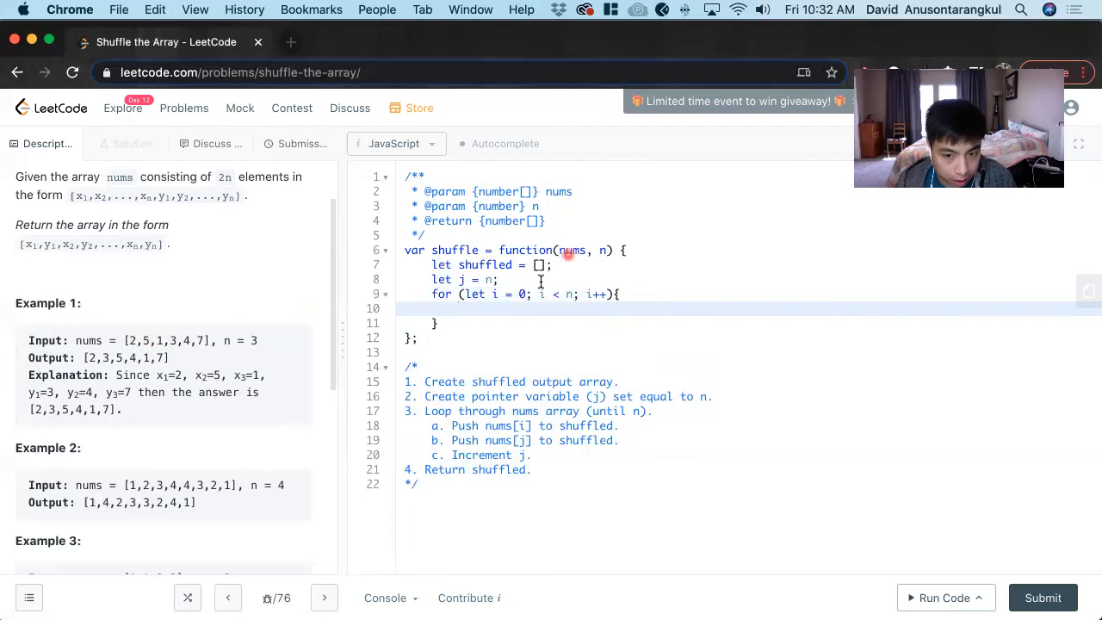
pyautogui.write('shuffled.push(nums[i]);')
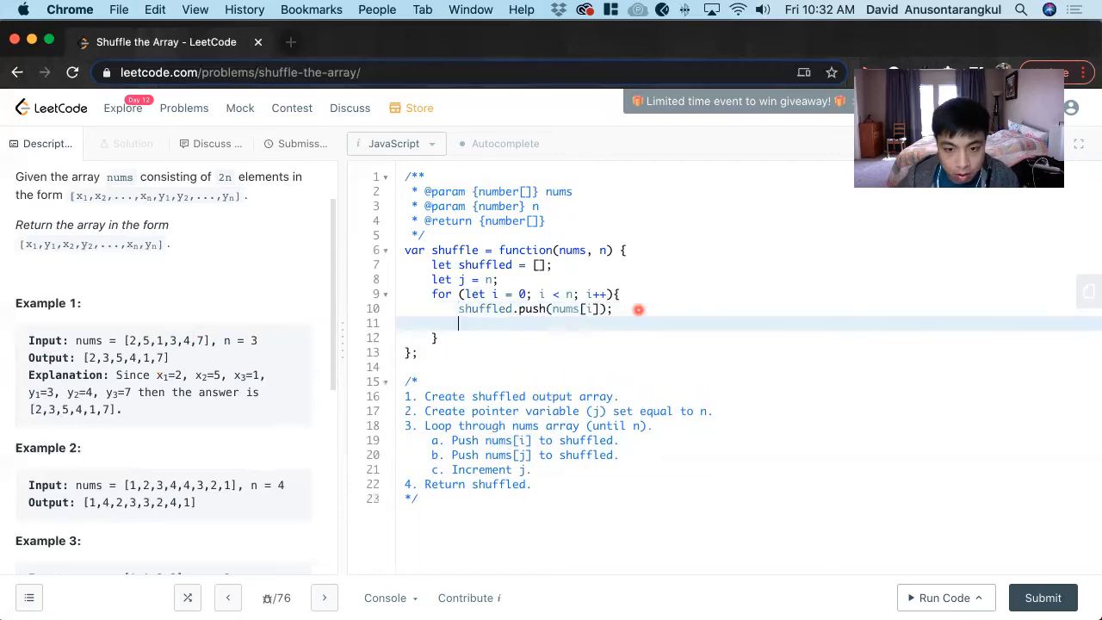
pyautogui.write('shuffled.push(nums[i]);')
pyautogui.write('j')
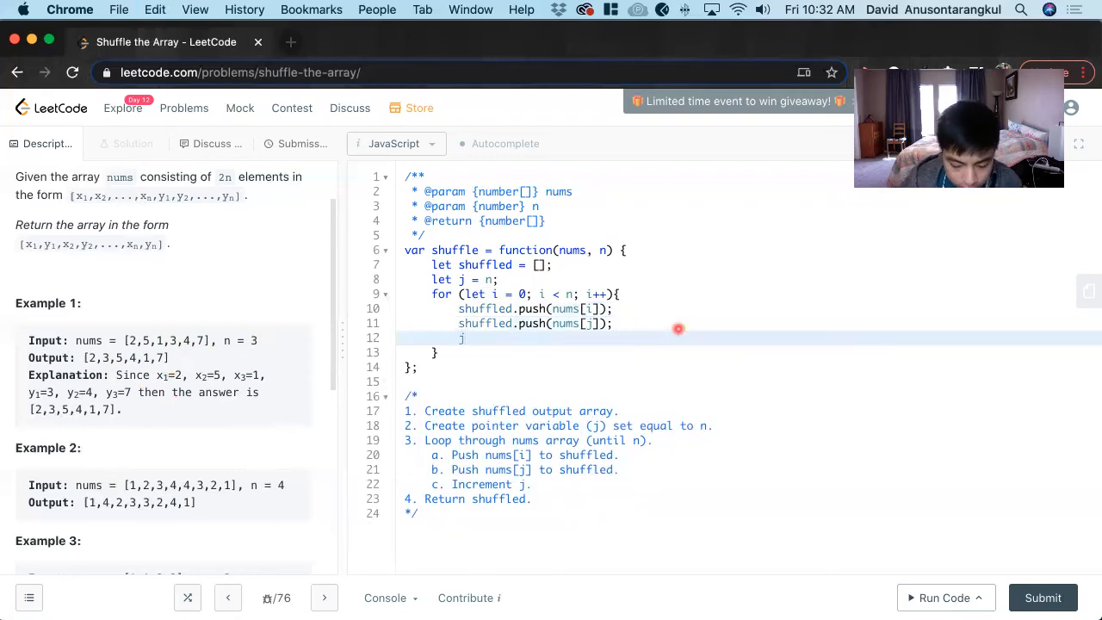
pyautogui.write('++;')
pyautogui.write('return shu')
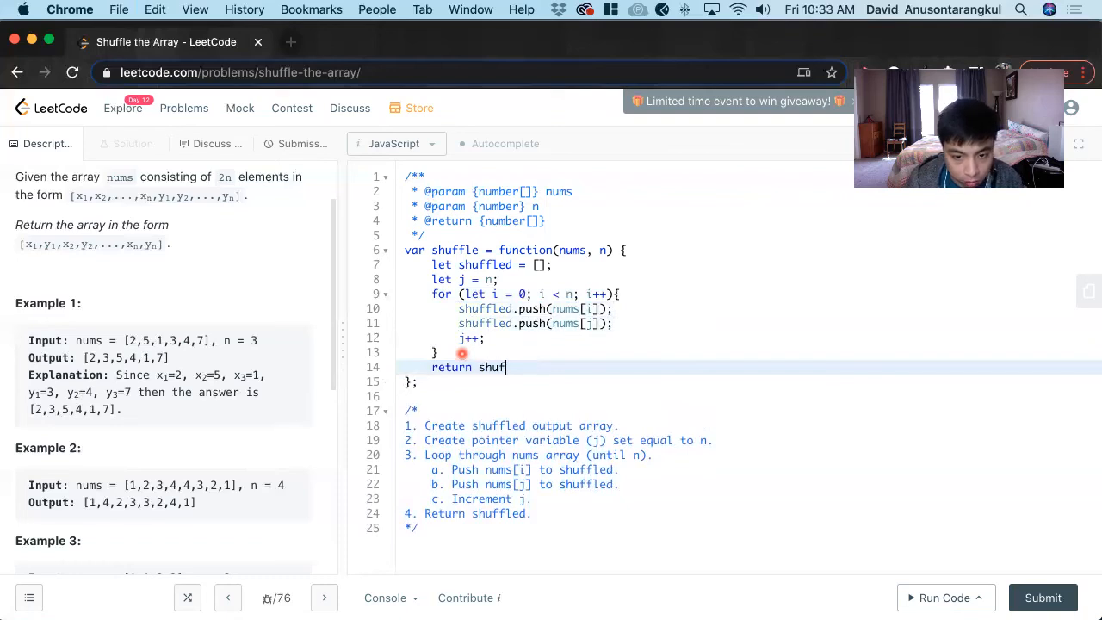
# Finish 'return shuffled;', run against Example 1 for Accepted, and submit the solution successfully
pyautogui.write('fled;')
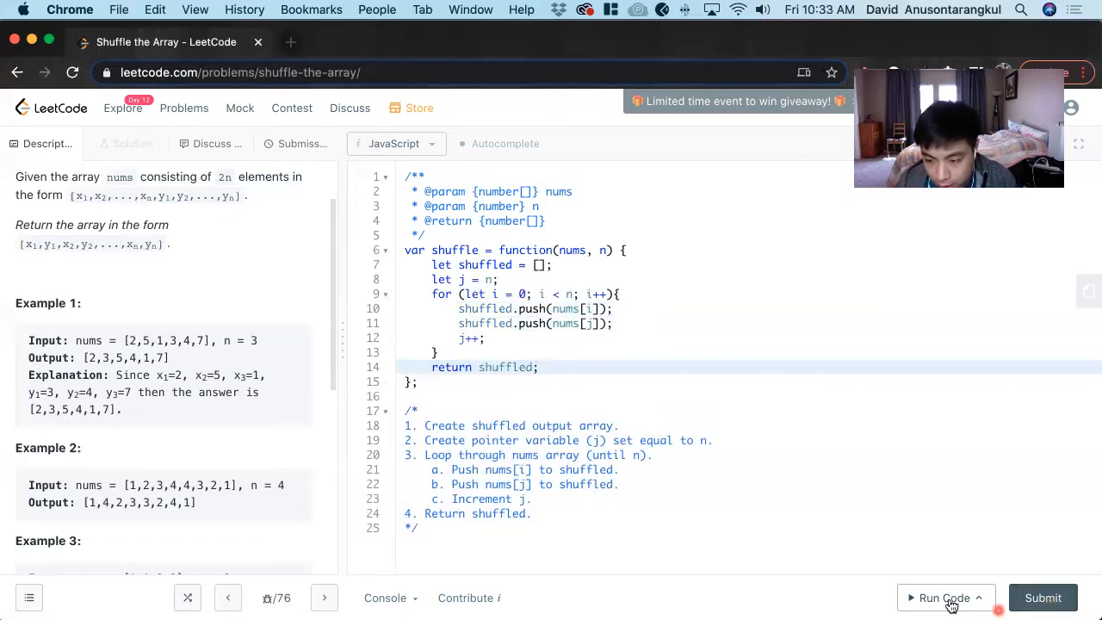
pyautogui.click(943, 597)
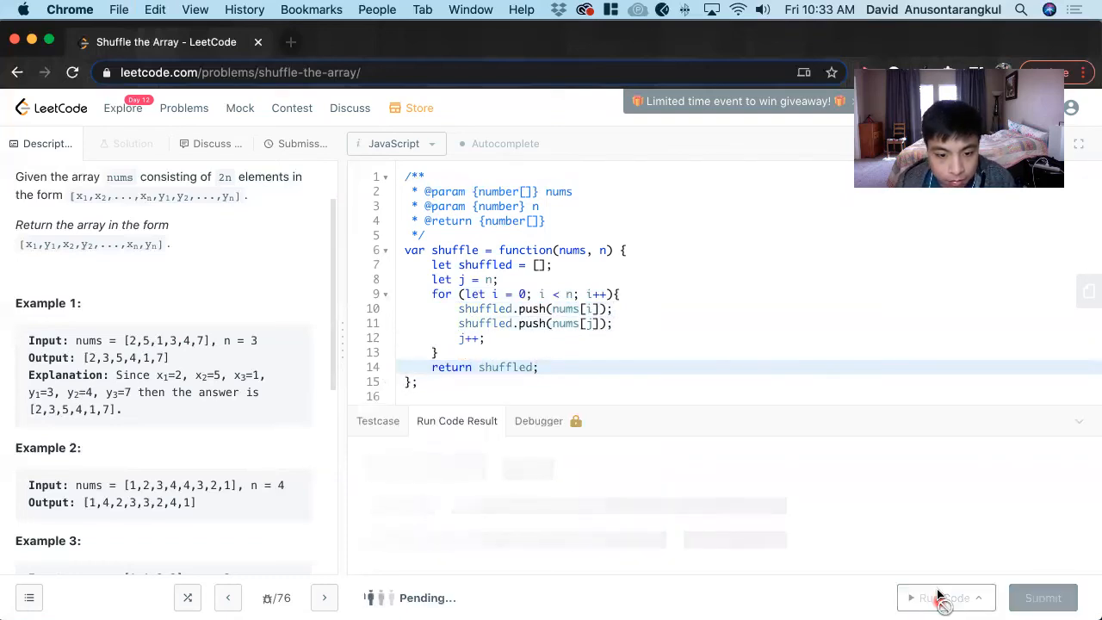
pyautogui.click(947, 597)
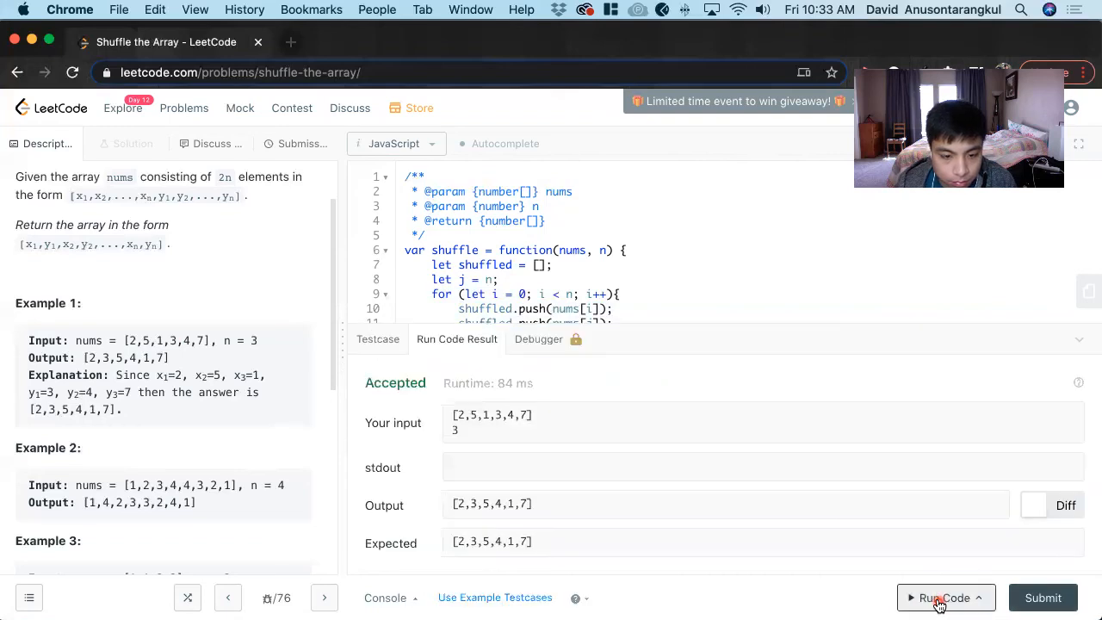
pyautogui.click(1043, 597)
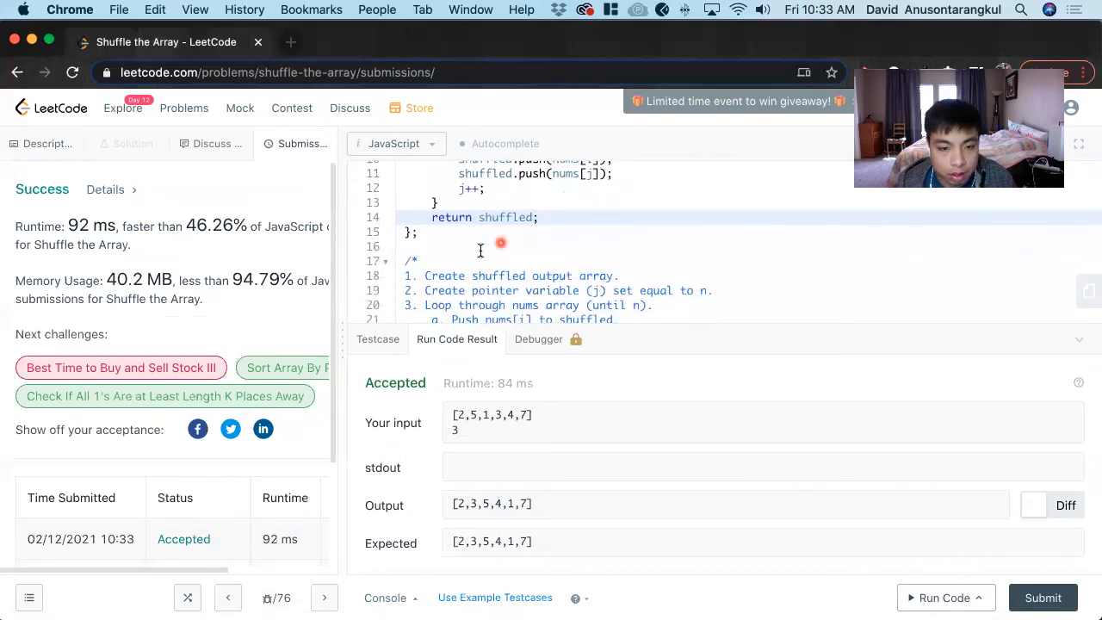
# Add a comment noting 'Time Complexity: O(n)' and start the Space Complexity line
pyautogui.write('Time Complexity:')
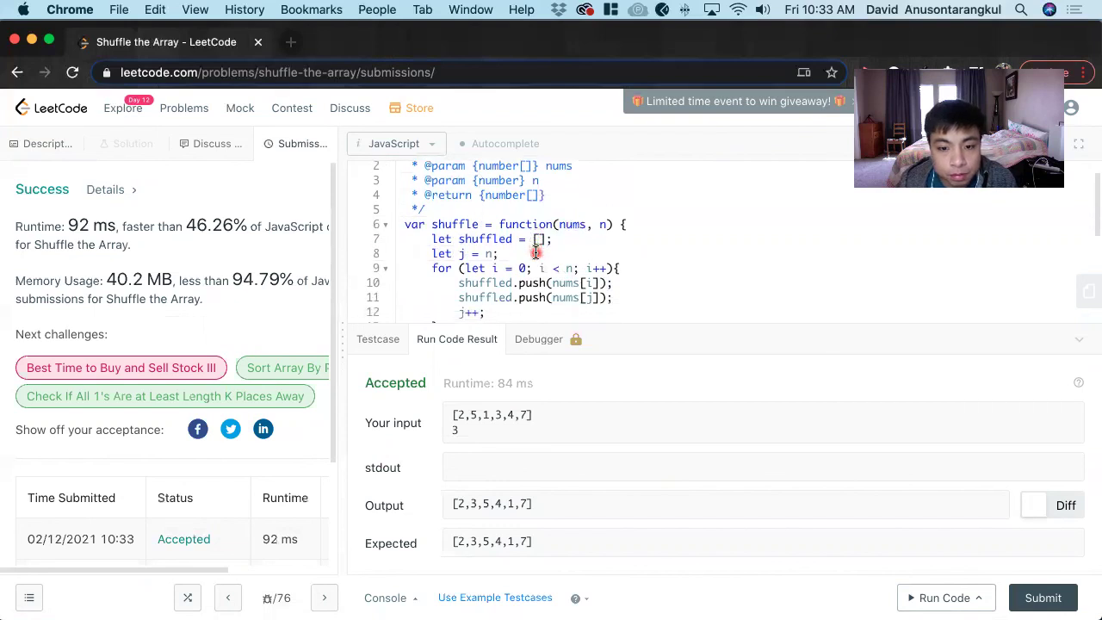
pyautogui.scroll(-3)
pyautogui.write('Space Complexity: O()')
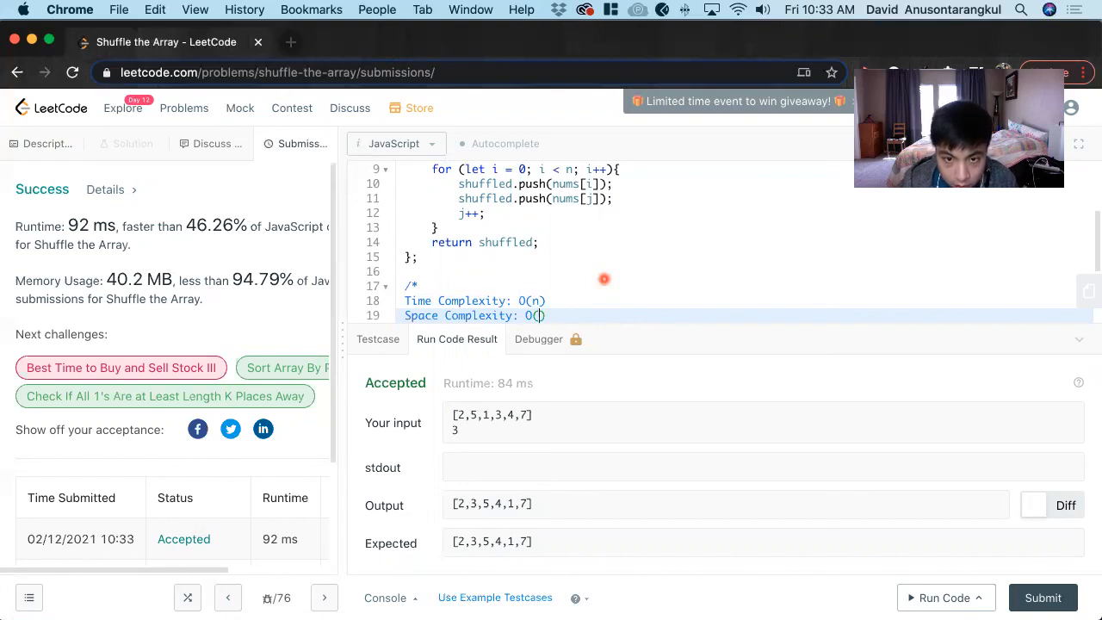